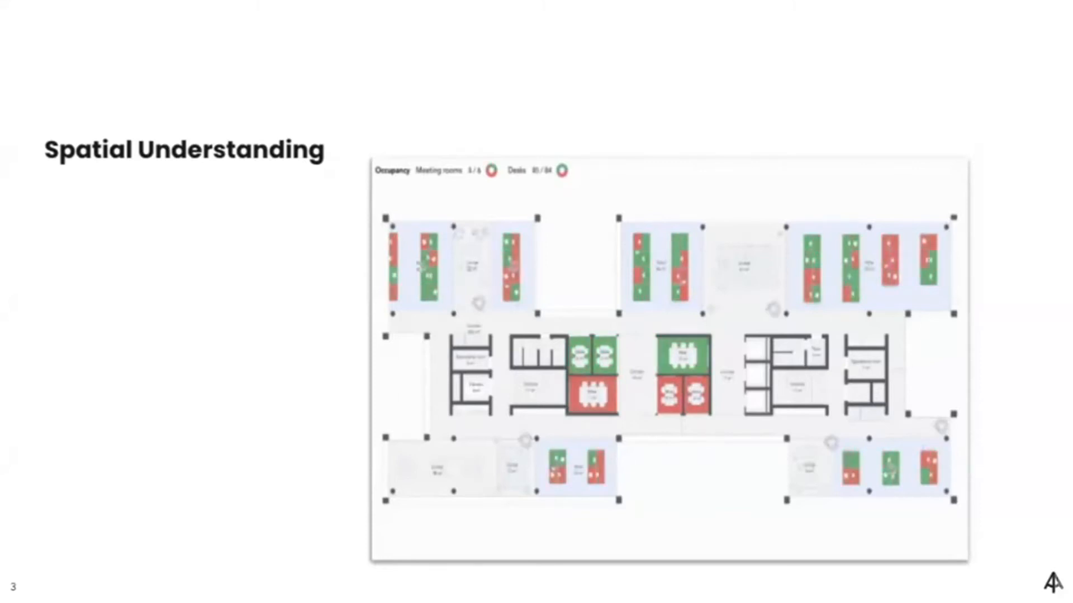
{"action": "key", "text": "Right"}
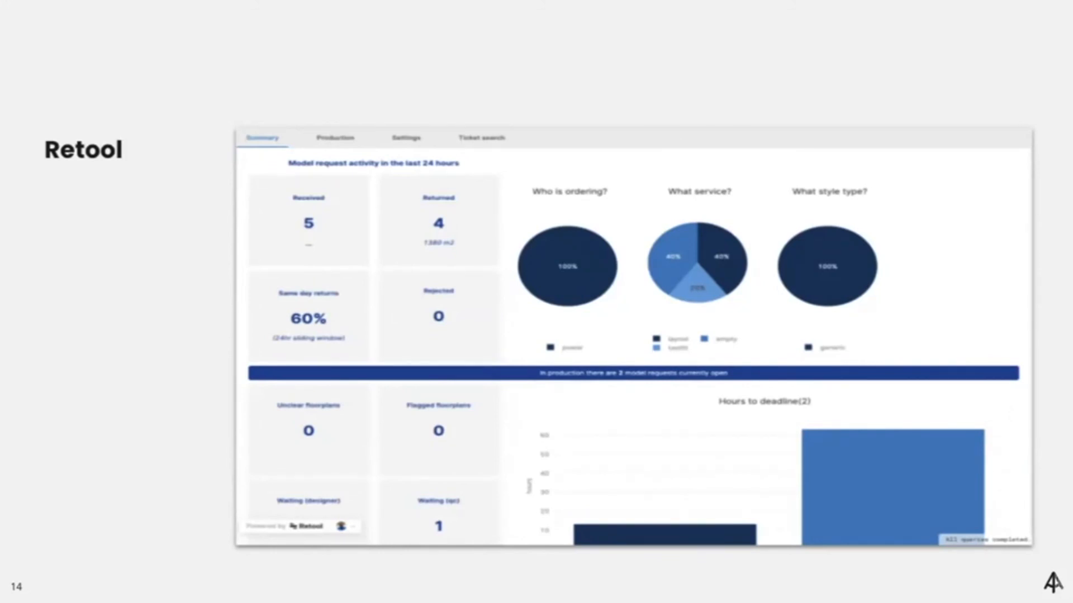
{"action": "key", "text": "right"}
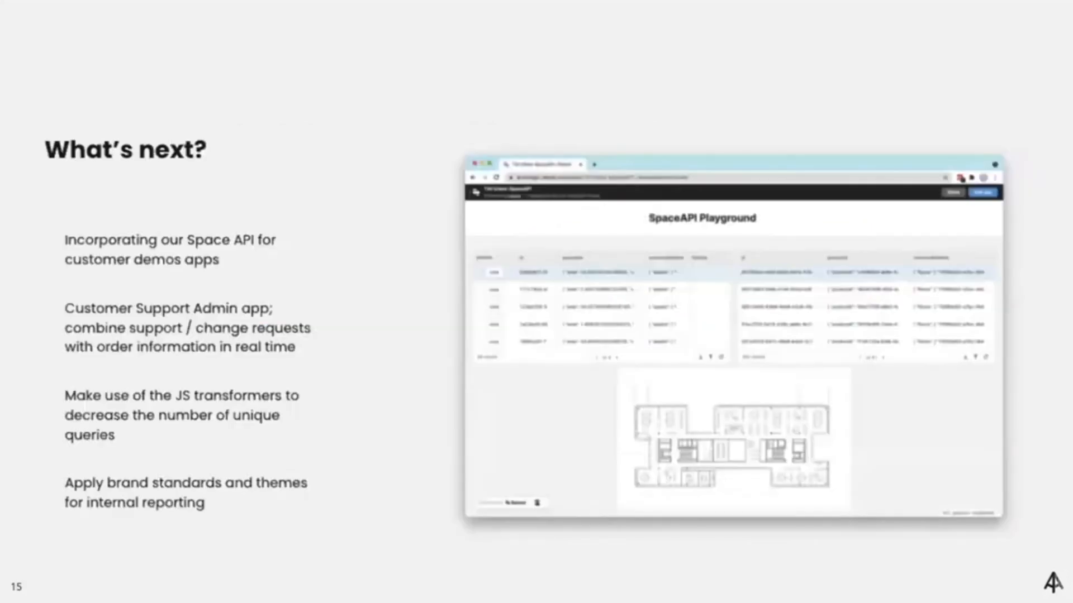